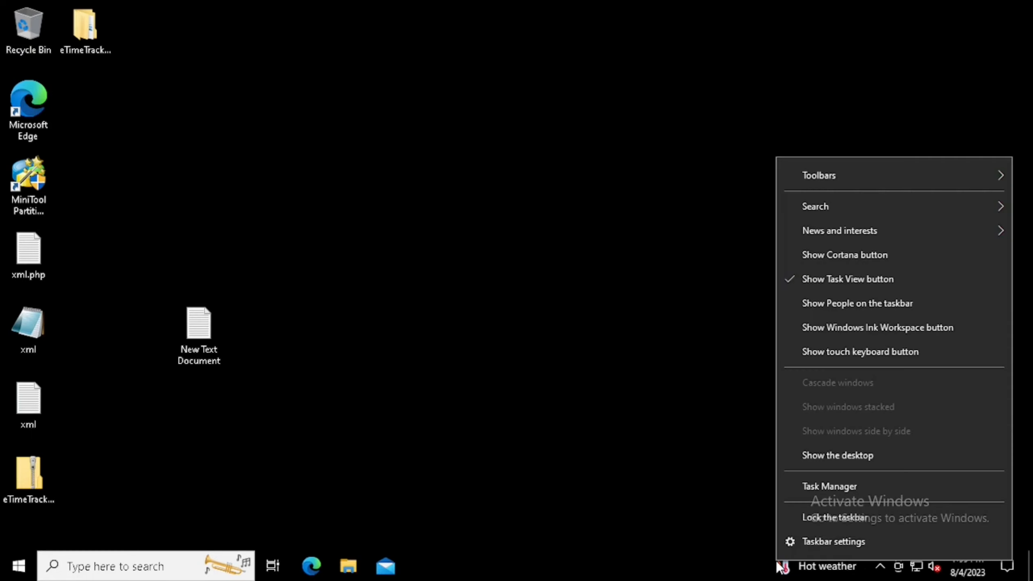
Search Google for 'download eclipse'.
{"action": "left_click", "coordinate": [310, 566]}
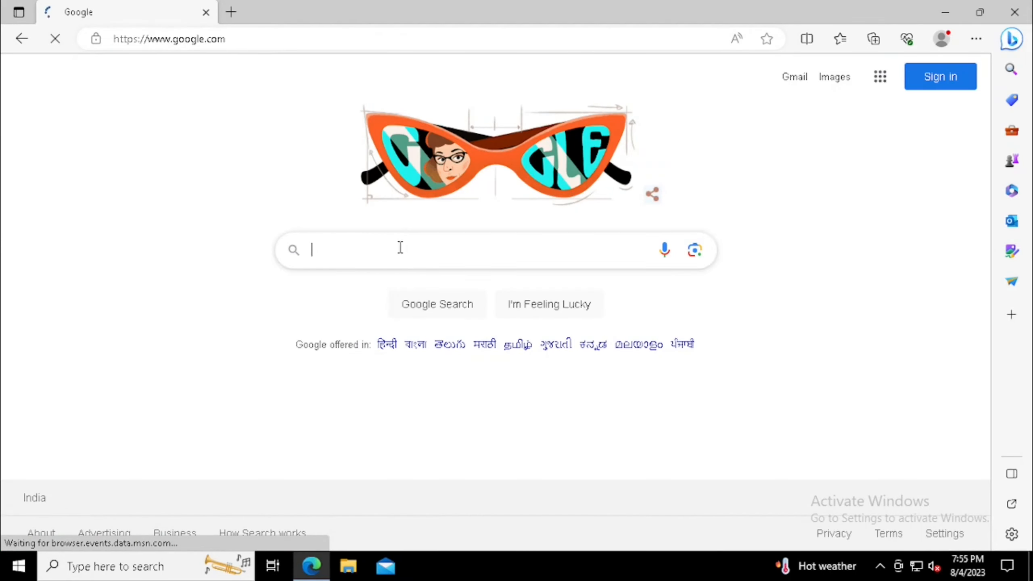
{"action": "type", "text": "d"}
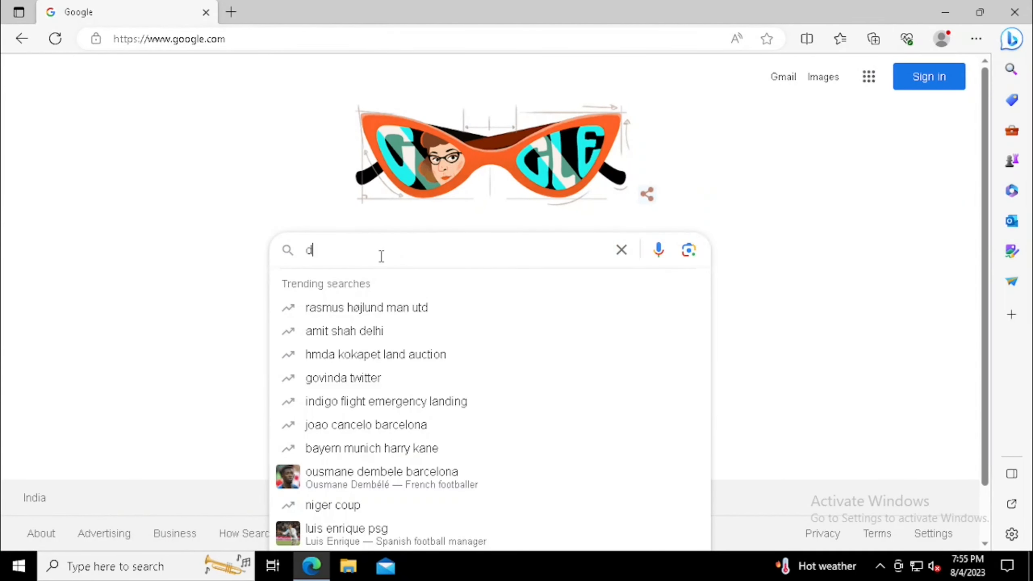
{"action": "type", "text": "ownload"}
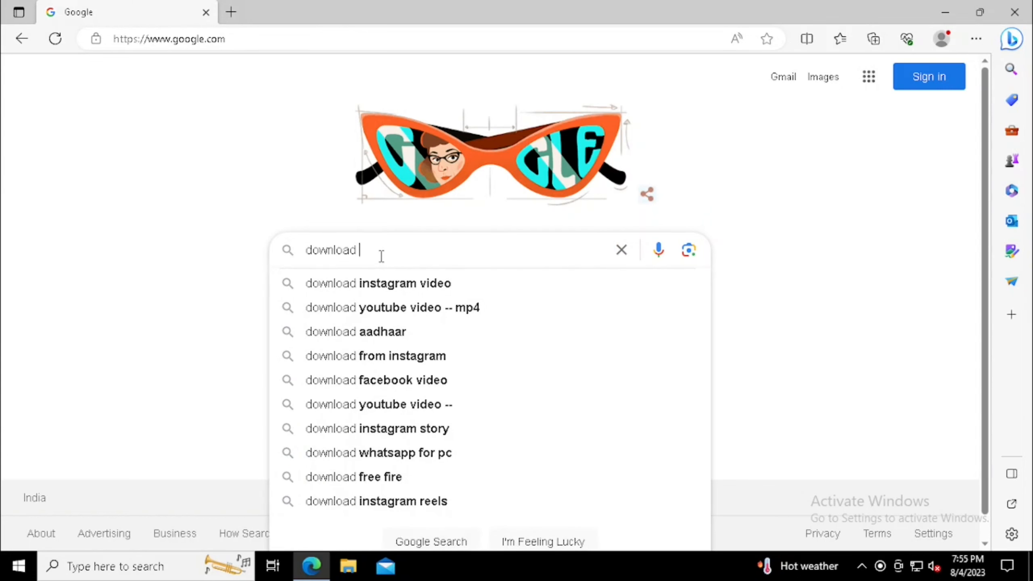
{"action": "type", "text": "eclipse"}
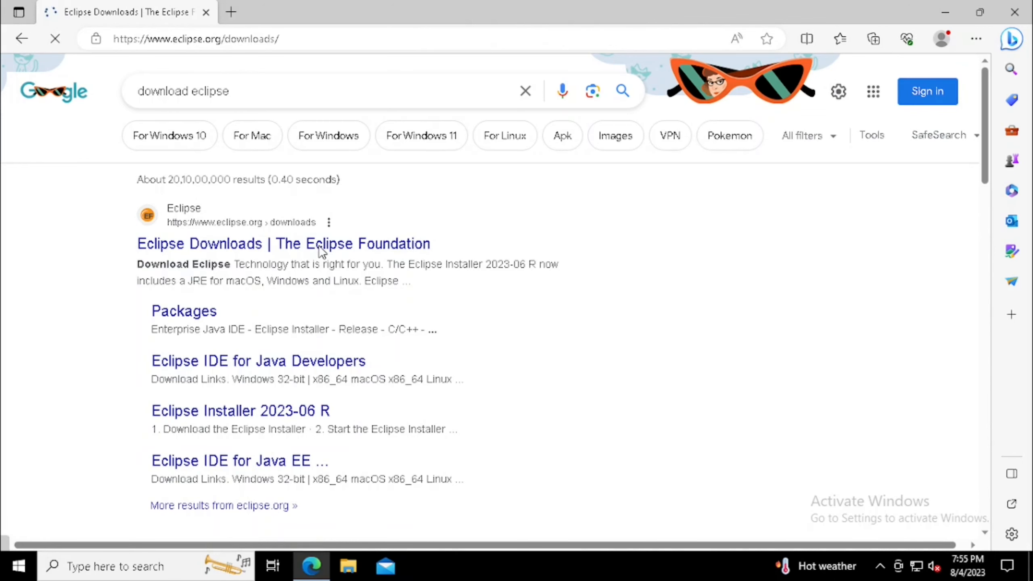
From the Eclipse Downloads page, choose Download x86_64 under Eclipse IDE 2023-06.
{"action": "left_click", "coordinate": [283, 244]}
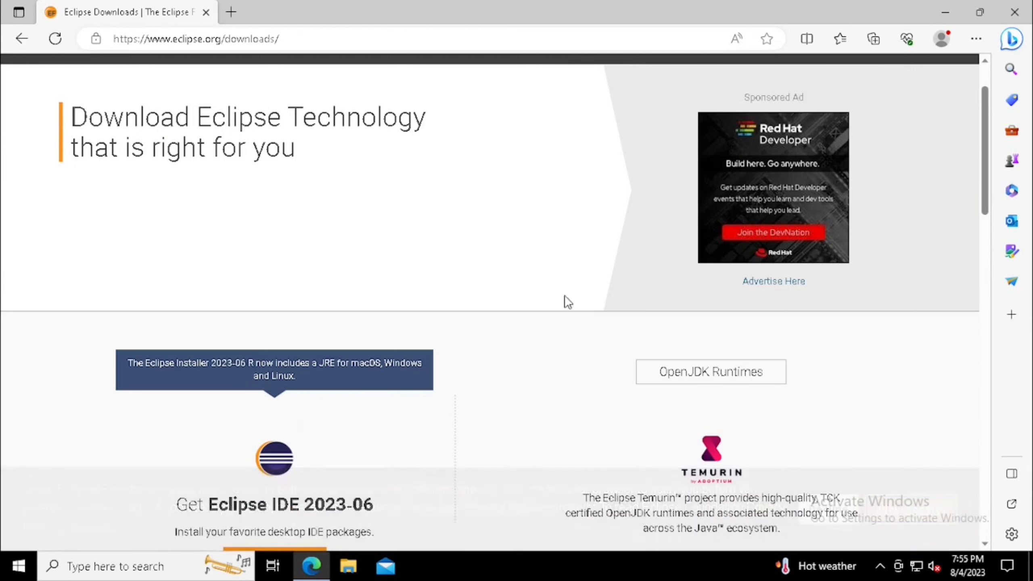
{"action": "scroll", "scroll_direction": "down", "scroll_amount": 3}
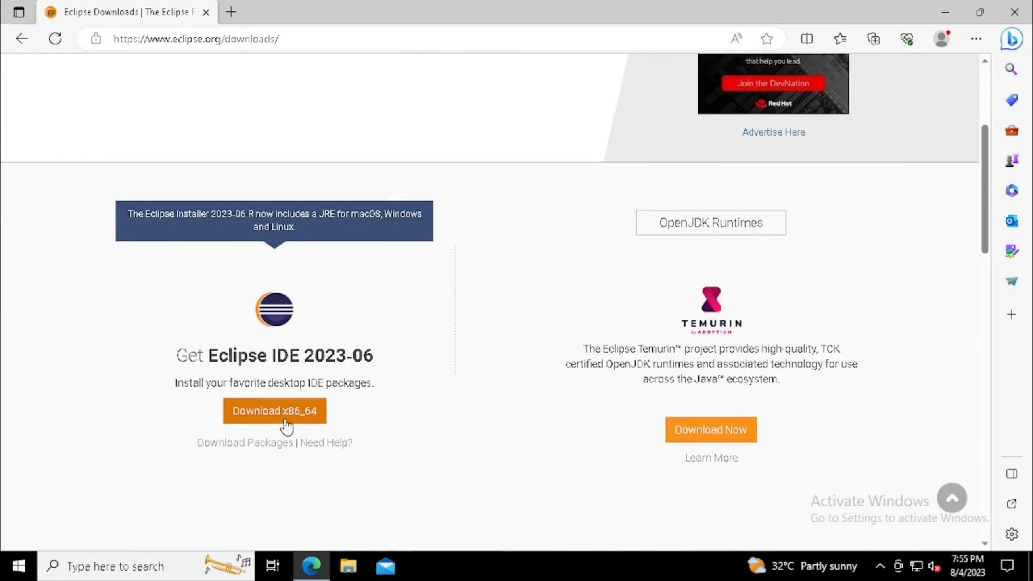
{"action": "mouse_move", "coordinate": [274, 411]}
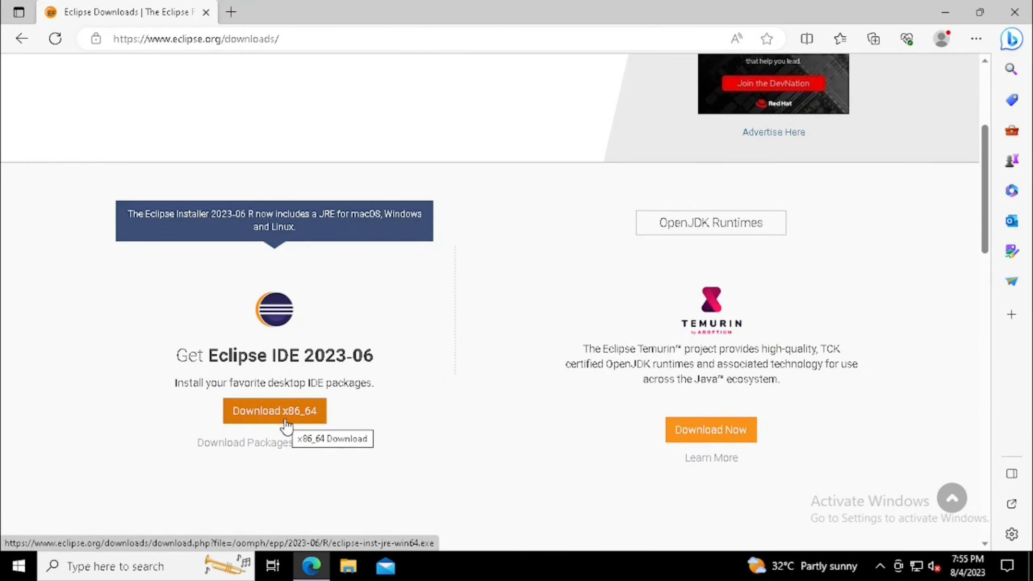
{"action": "left_click", "coordinate": [274, 410]}
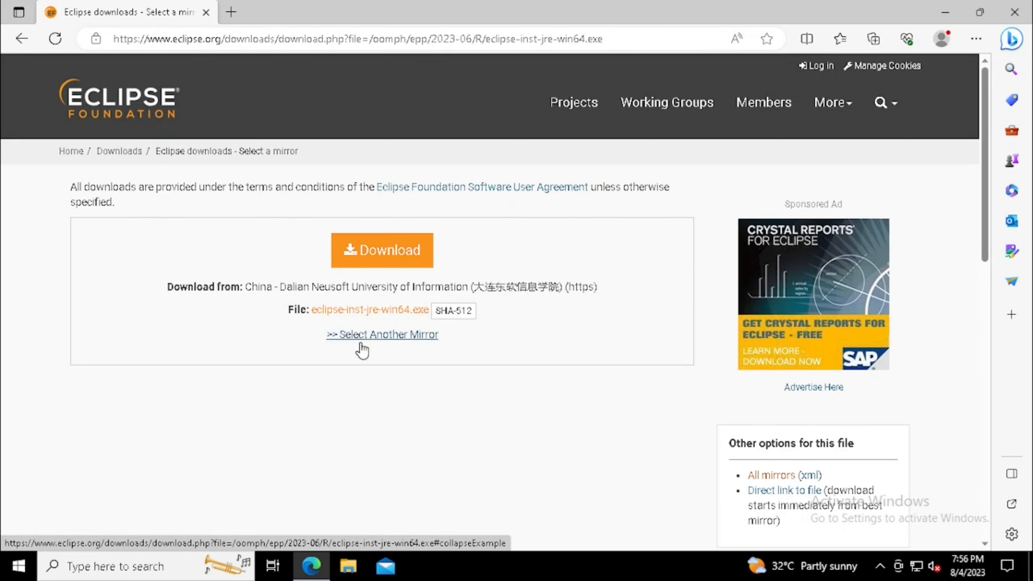
Download eclipse-inst-jre-win64.exe via Select Another Mirror and check it in the browser Downloads panel.
{"action": "left_click", "coordinate": [382, 334]}
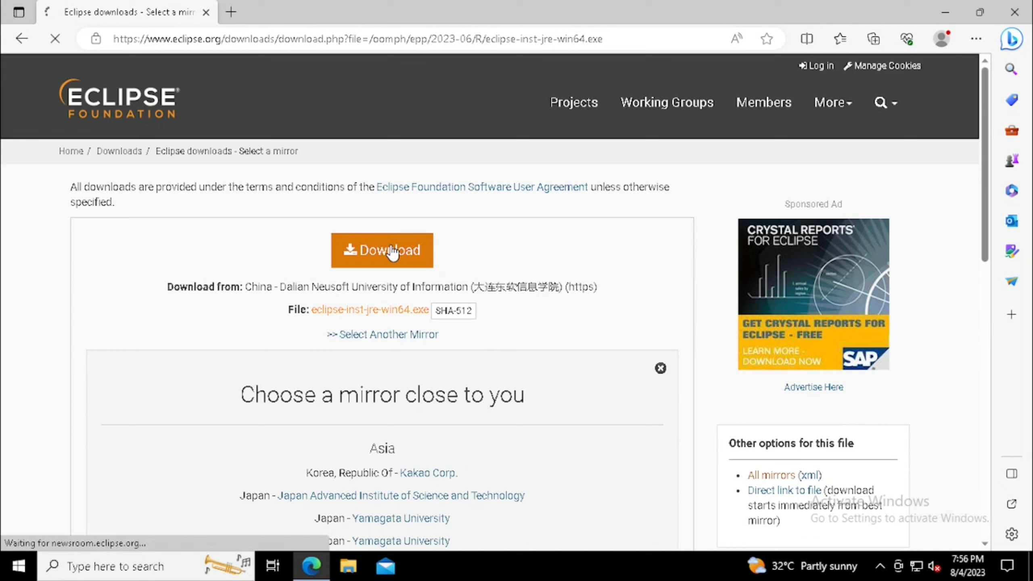
{"action": "left_click", "coordinate": [382, 250]}
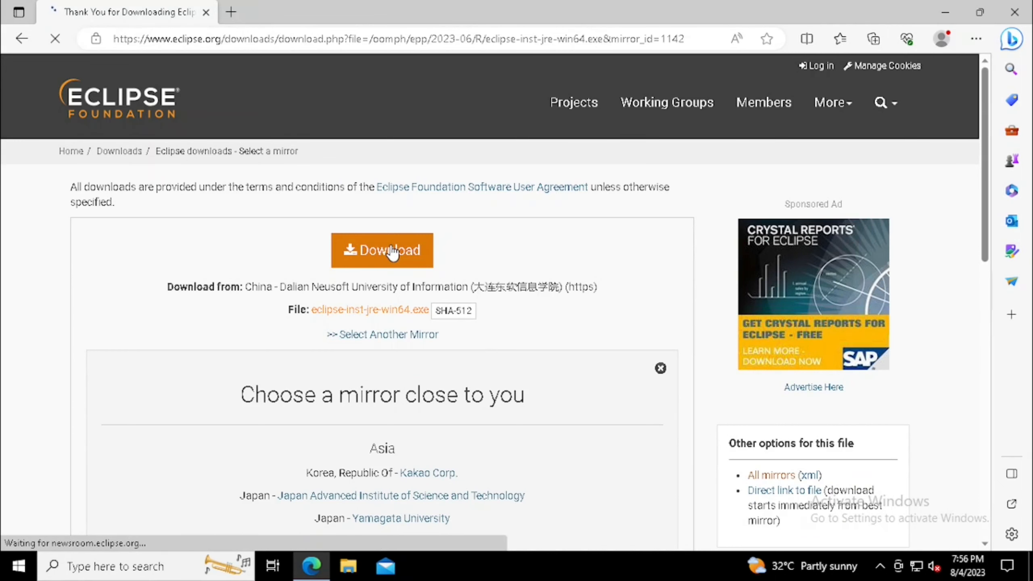
{"action": "left_click", "coordinate": [381, 251]}
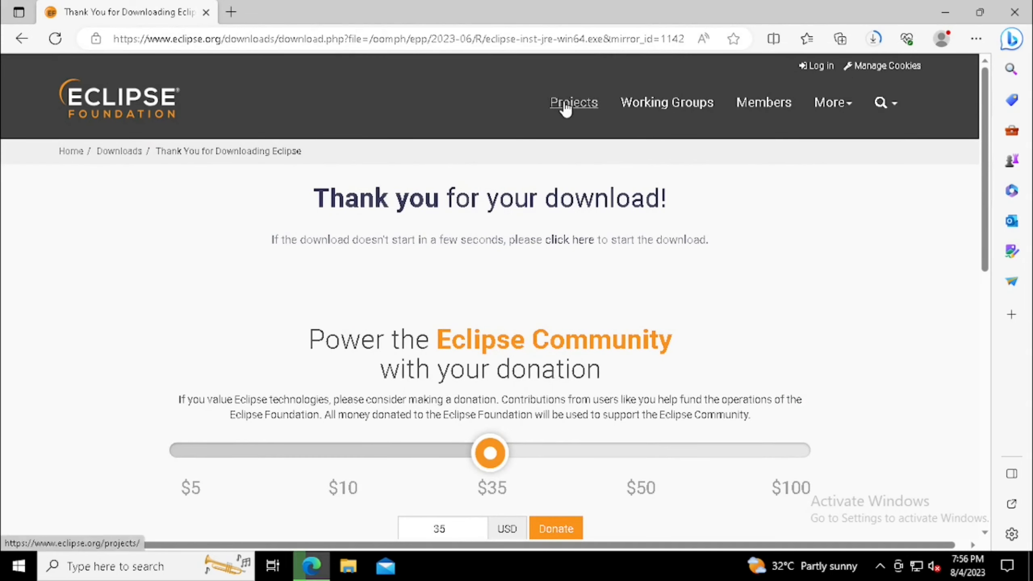
{"action": "left_click", "coordinate": [872, 38]}
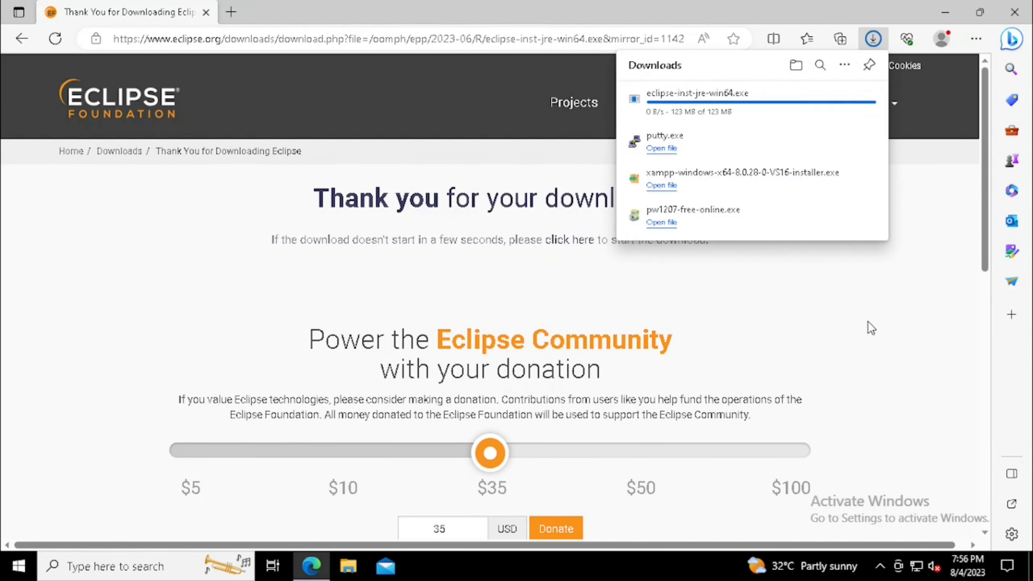
{"action": "mouse_move", "coordinate": [801, 278]}
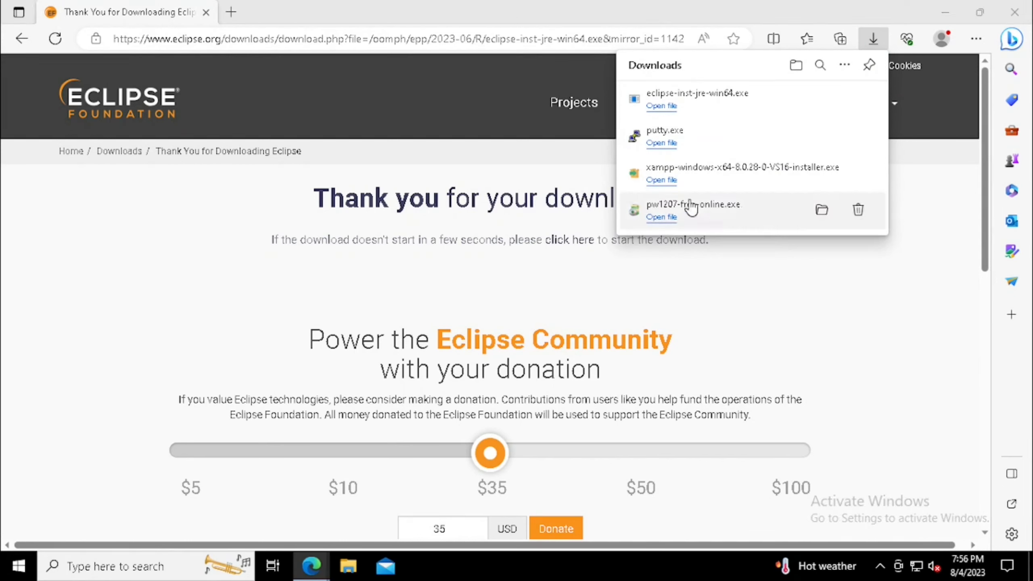
{"action": "mouse_move", "coordinate": [883, 353]}
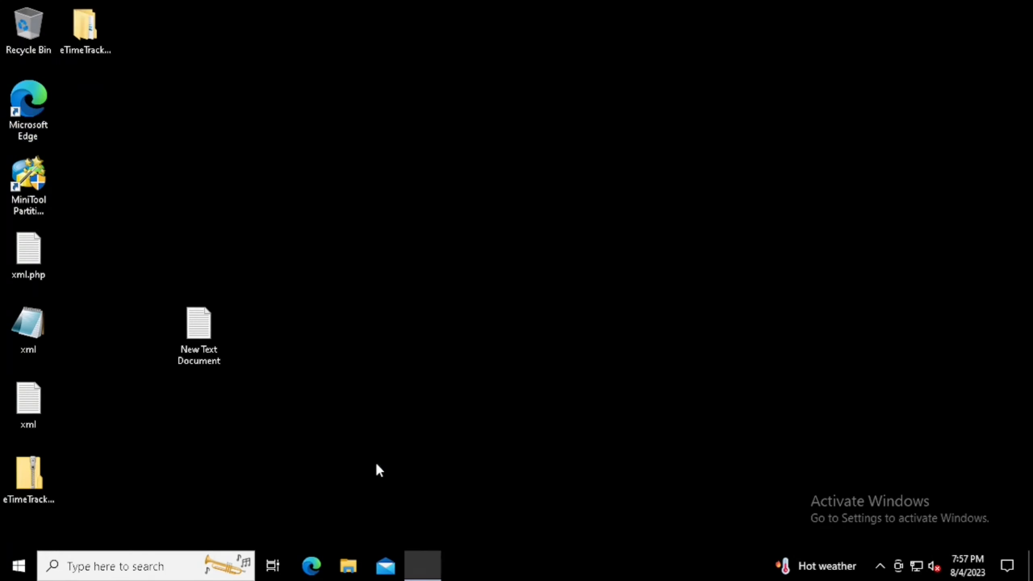
Bring up the Eclipse Installer window and look through its list of IDE packages.
{"action": "left_click", "coordinate": [422, 565]}
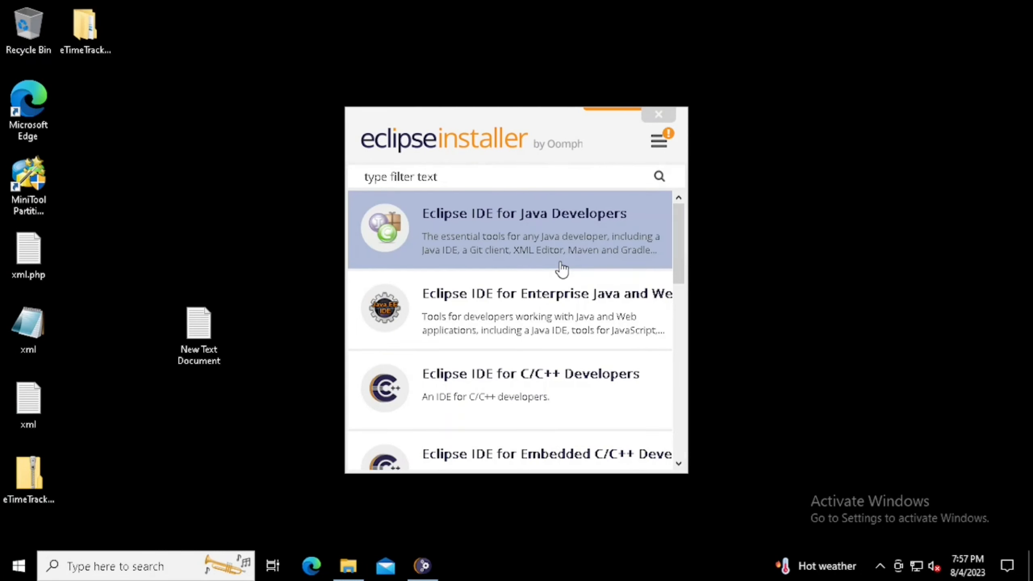
{"action": "scroll", "scroll_direction": "down", "scroll_amount": 3}
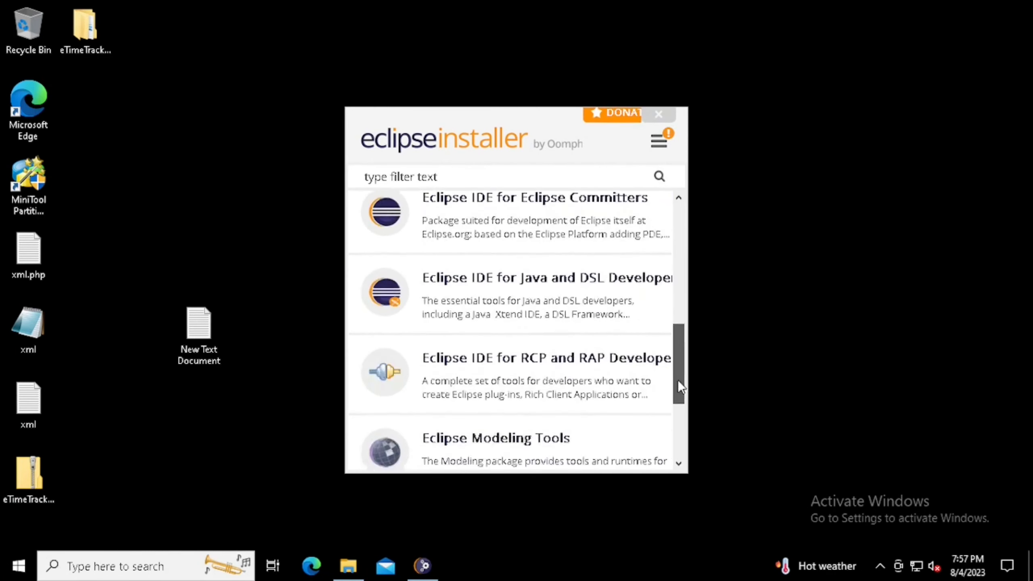
{"action": "scroll", "scroll_direction": "down", "scroll_amount": 3}
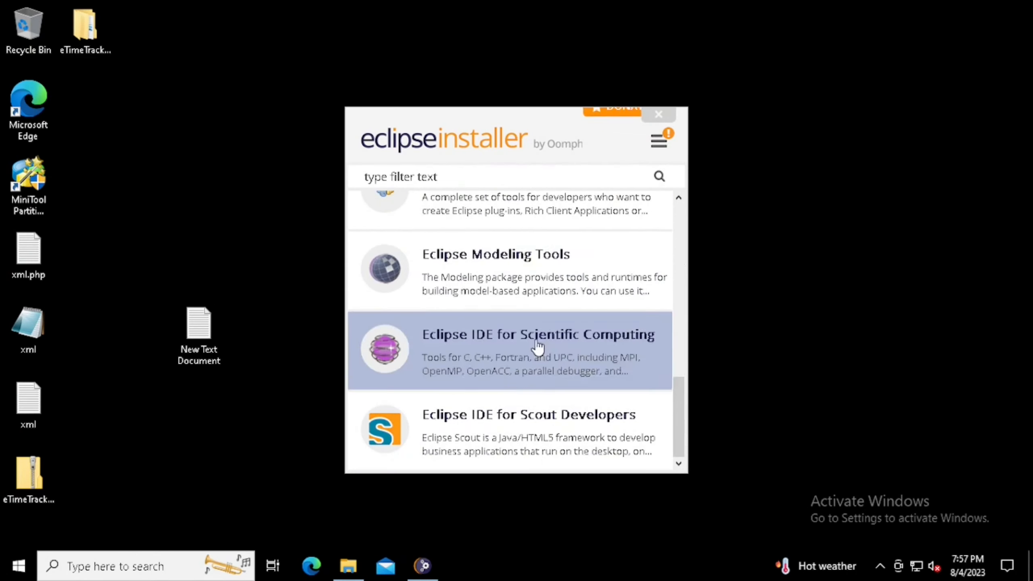
{"action": "scroll", "scroll_direction": "up", "scroll_amount": 3}
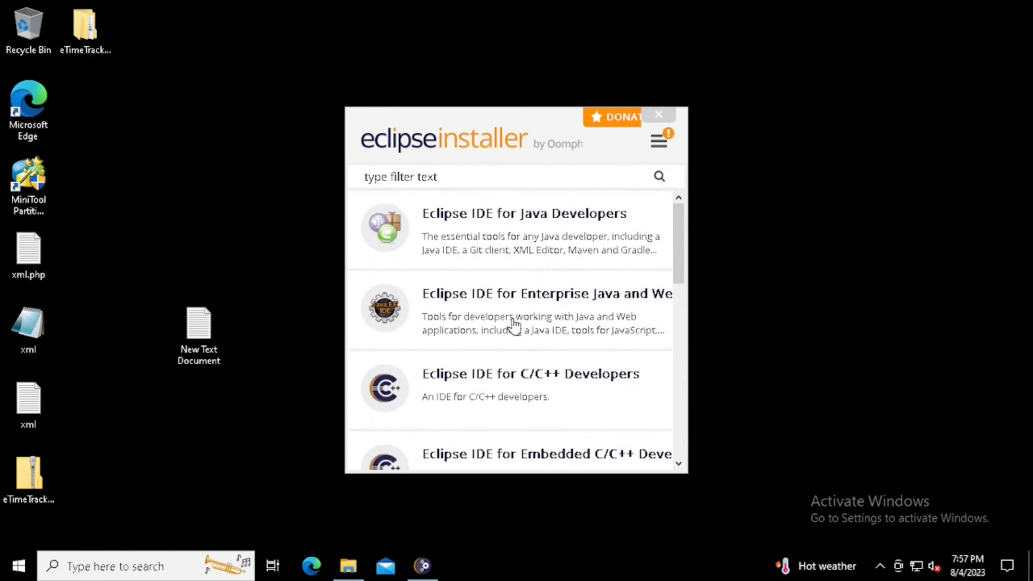
{"action": "mouse_move", "coordinate": [538, 211]}
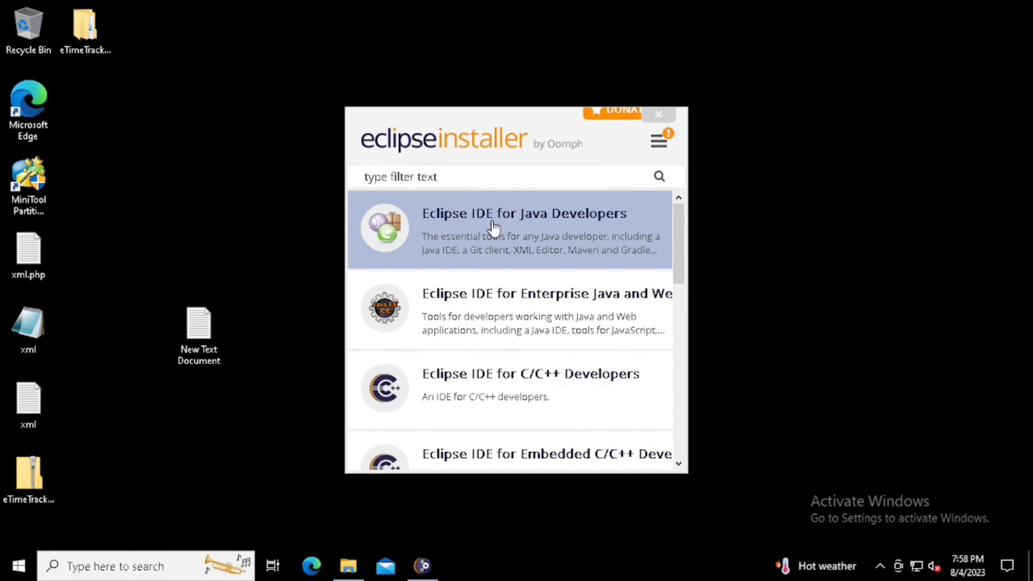
Choose Eclipse IDE for Java Developers with the JRE 17 runtime and the default install folder, and begin installing.
{"action": "left_click", "coordinate": [523, 231]}
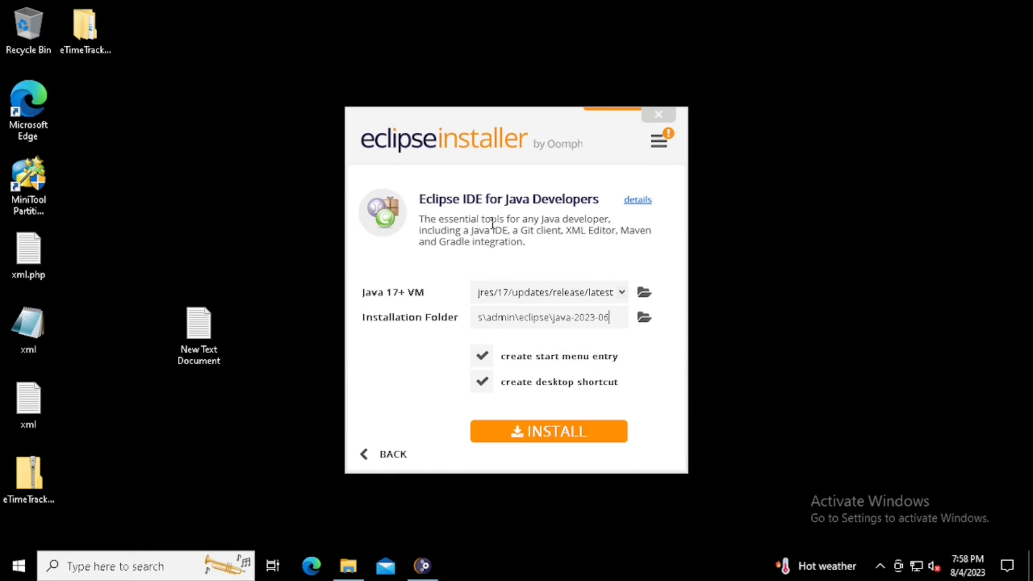
{"action": "triple_click", "coordinate": [548, 317]}
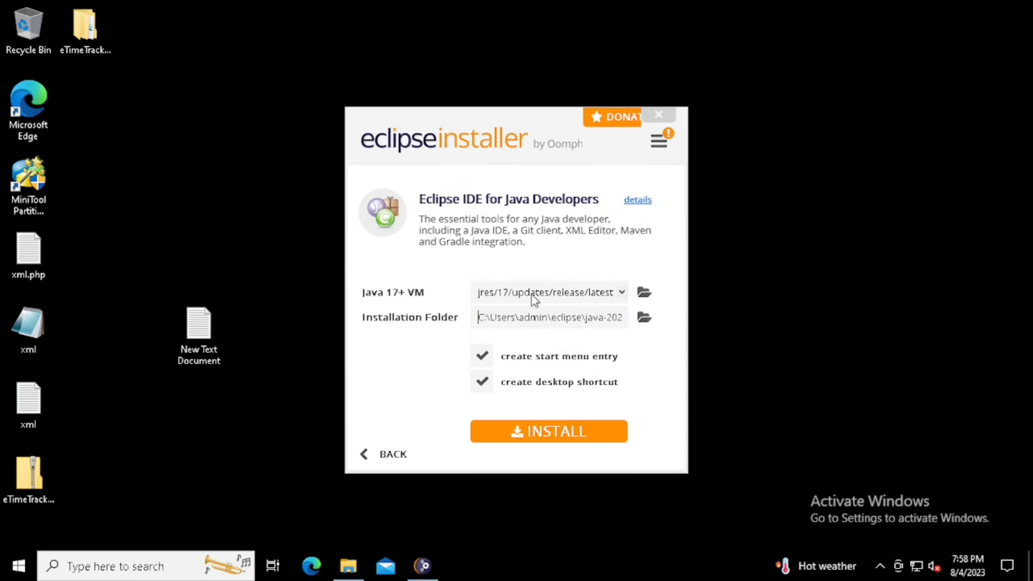
{"action": "left_click", "coordinate": [549, 292]}
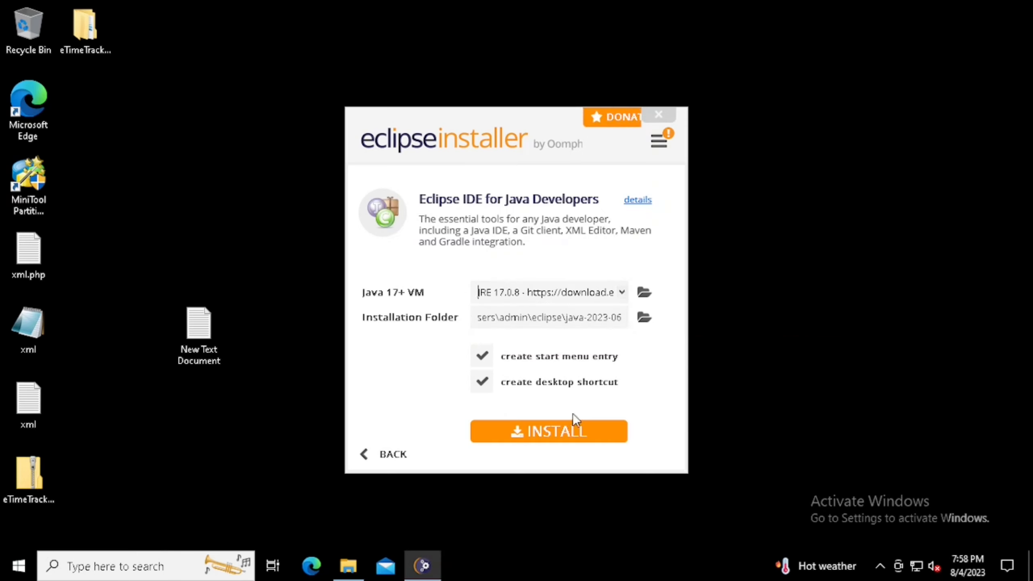
{"action": "left_click", "coordinate": [548, 432]}
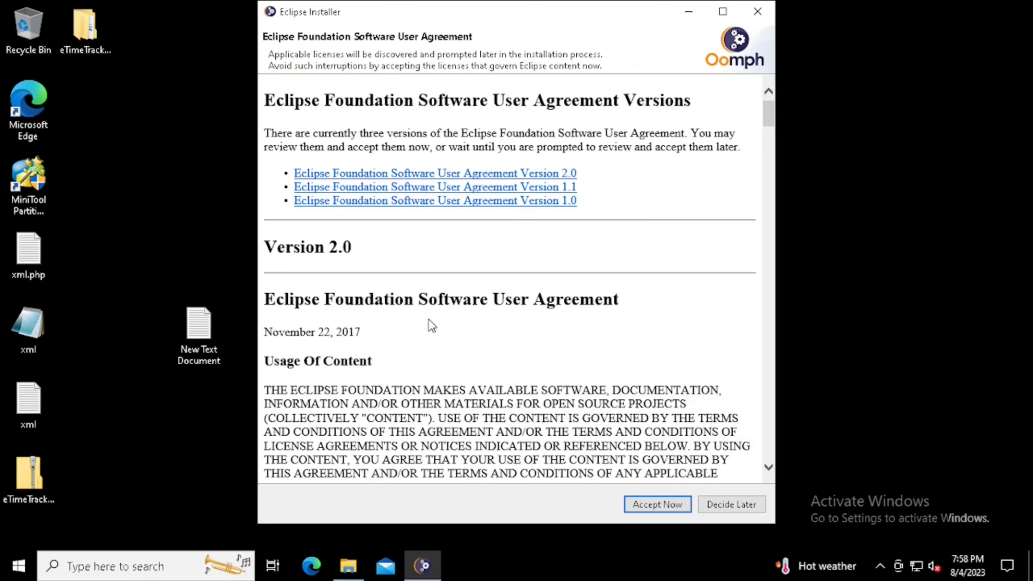
Accept the Eclipse Foundation Software User Agreement with Accept Now.
{"action": "scroll", "scroll_direction": "down", "scroll_amount": 3}
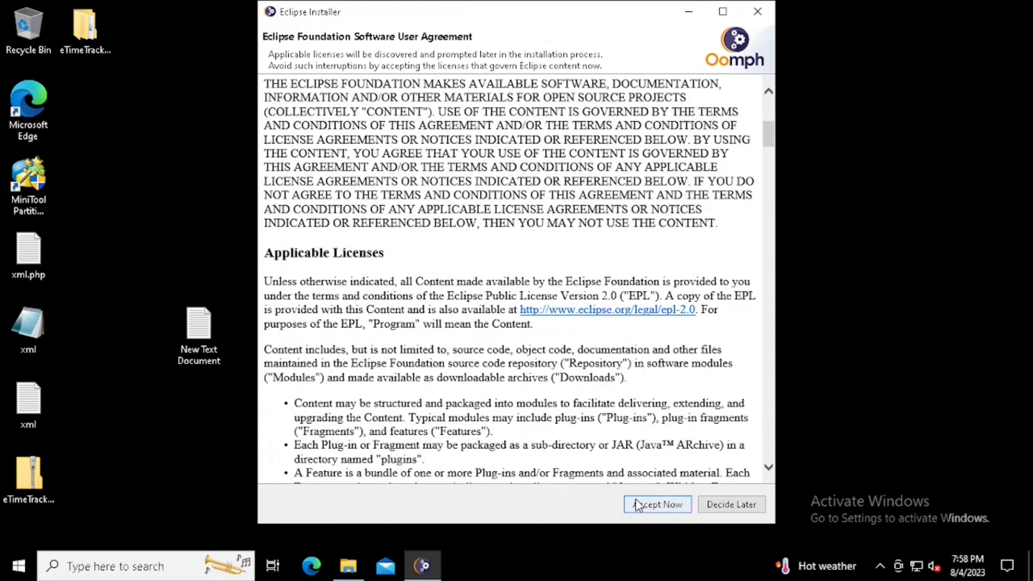
{"action": "left_click", "coordinate": [656, 504]}
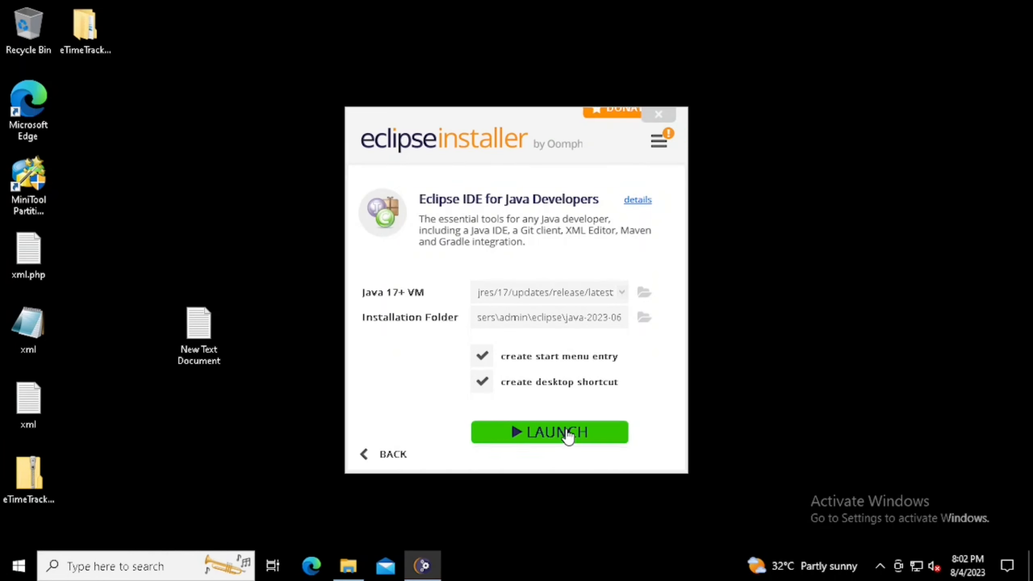
Launch the newly installed Eclipse IDE from the installer.
{"action": "left_click", "coordinate": [549, 433]}
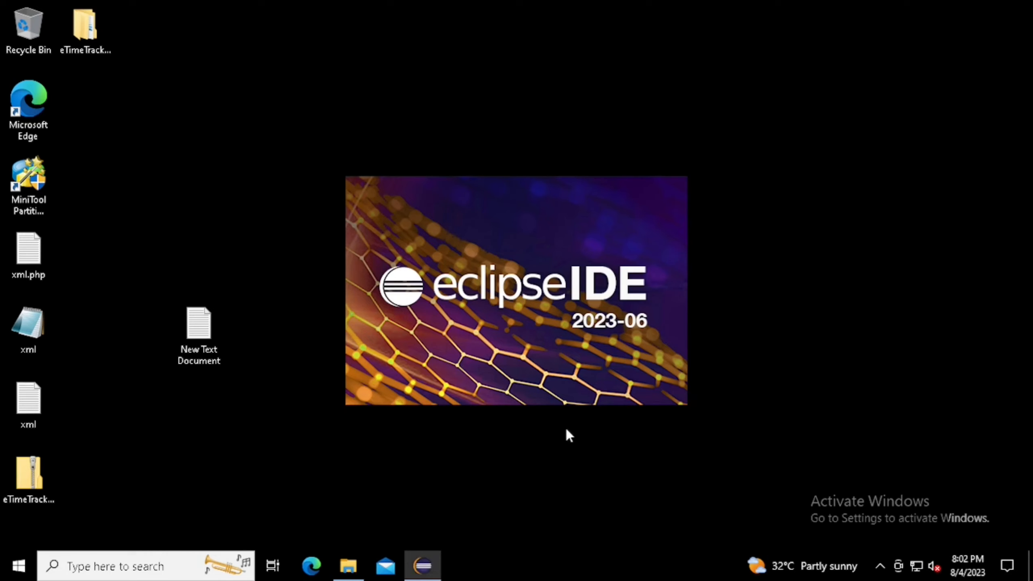
{"action": "mouse_move", "coordinate": [552, 443]}
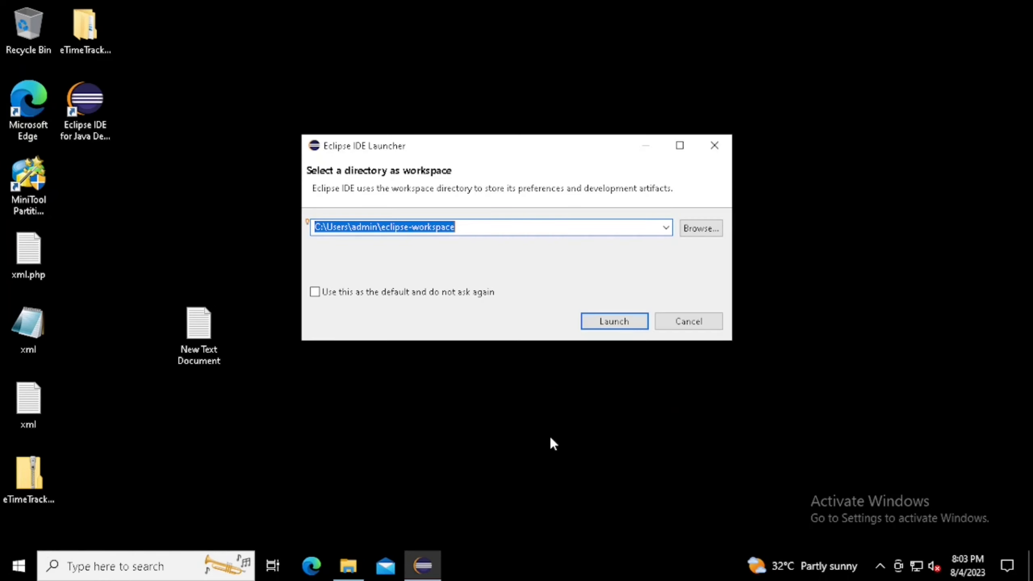
{"action": "mouse_move", "coordinate": [373, 262]}
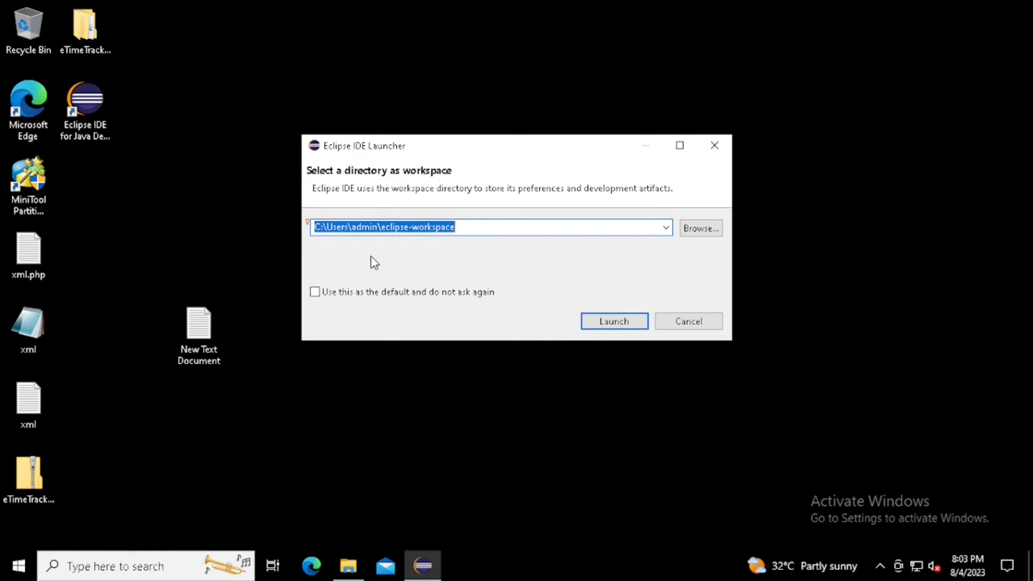
{"action": "mouse_move", "coordinate": [699, 228]}
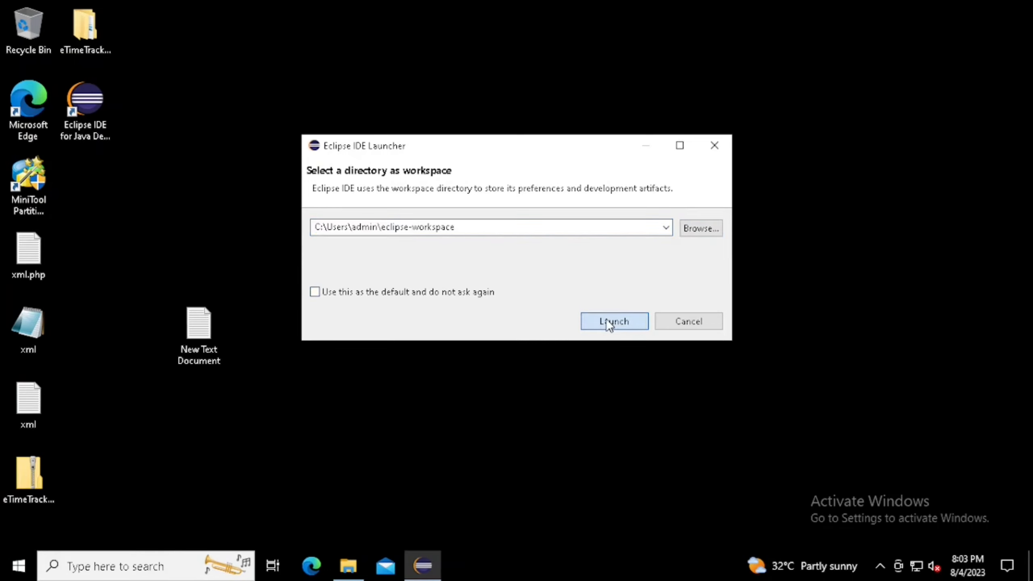
Start Eclipse with the default workspace C:\Users\admin\eclipse-workspace.
{"action": "left_click", "coordinate": [613, 321]}
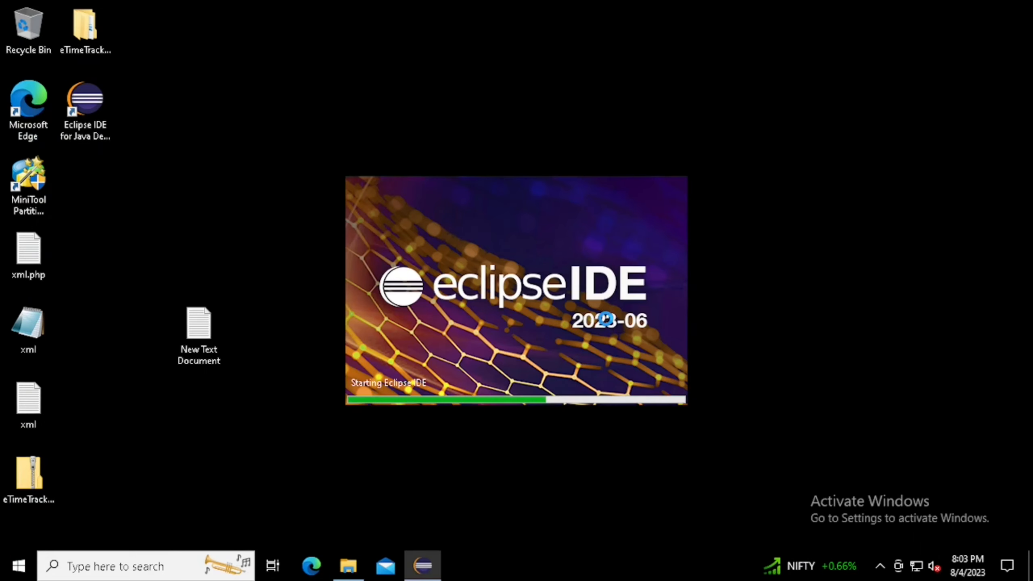
{"action": "mouse_move", "coordinate": [744, 245]}
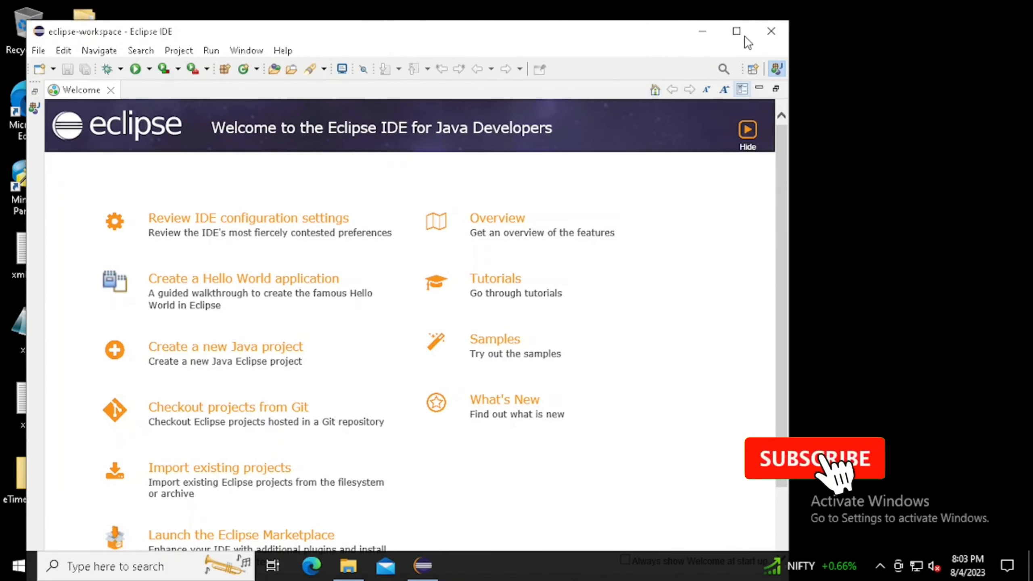
Maximize the Eclipse workbench window, then close the IDE.
{"action": "left_click", "coordinate": [736, 31]}
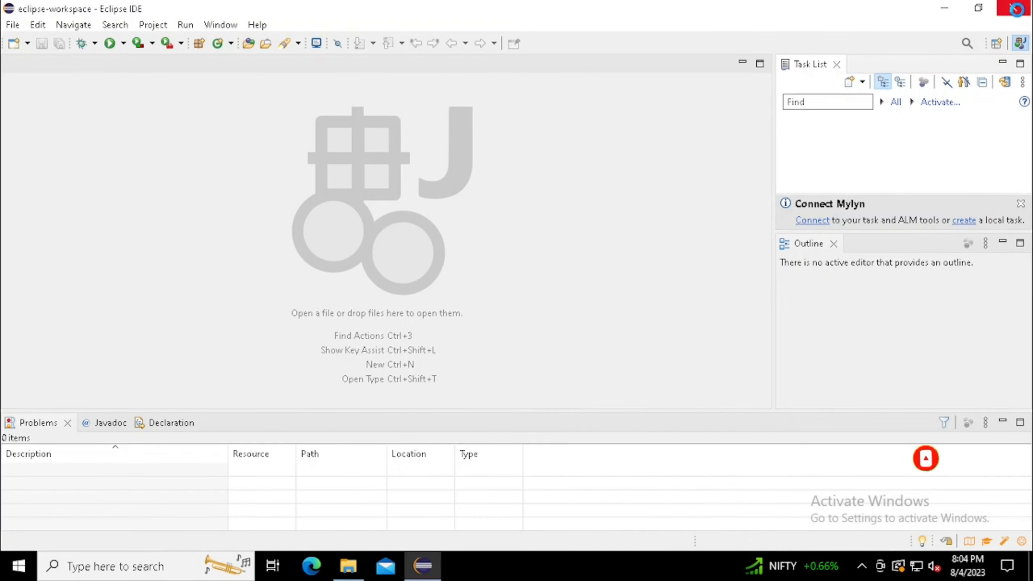
{"action": "left_click", "coordinate": [347, 566]}
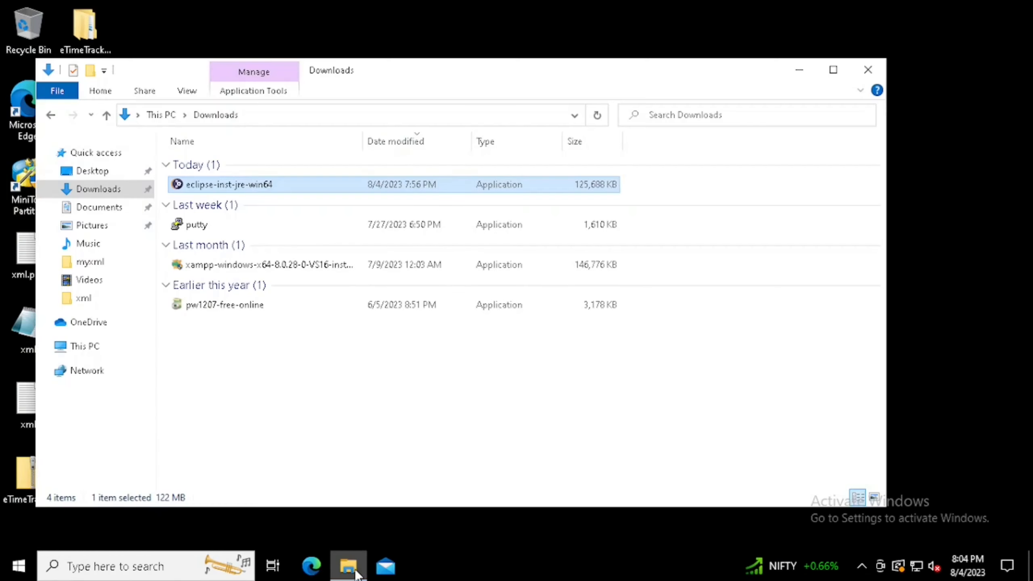
{"action": "mouse_move", "coordinate": [888, 113]}
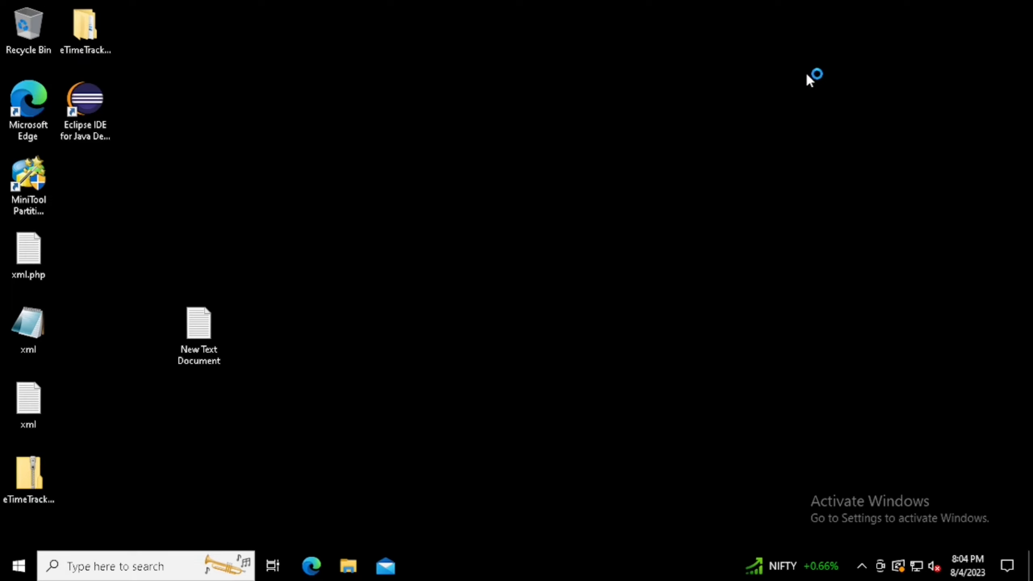
Run eclipse-inst-jre-win64 from Downloads again to reopen the Eclipse Installer.
{"action": "double_click", "coordinate": [85, 105]}
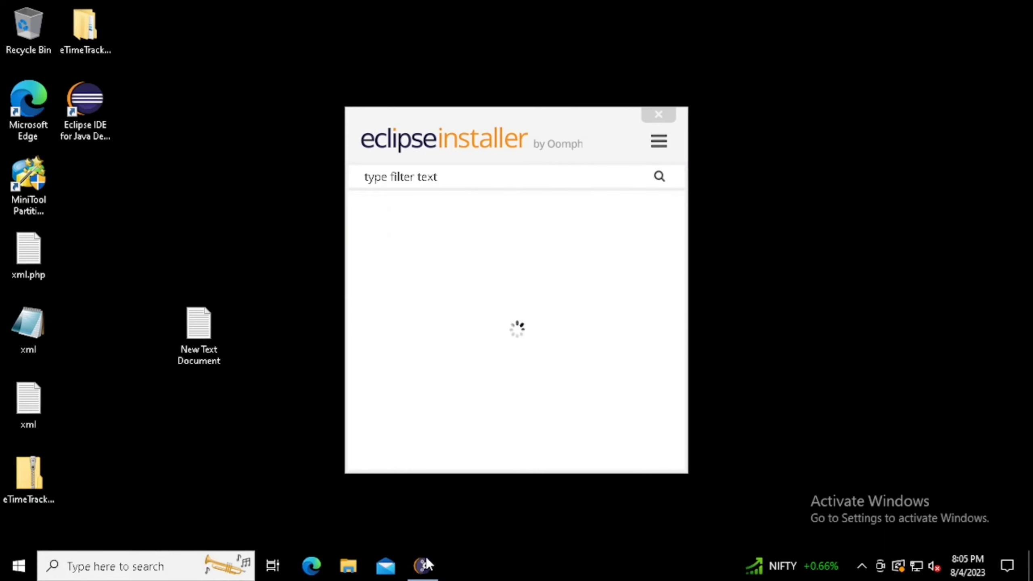
Choose Eclipse IDE for C/C++ Developers from the package list, showing its Java 17 VM and install folder.
{"action": "right_click", "coordinate": [422, 565]}
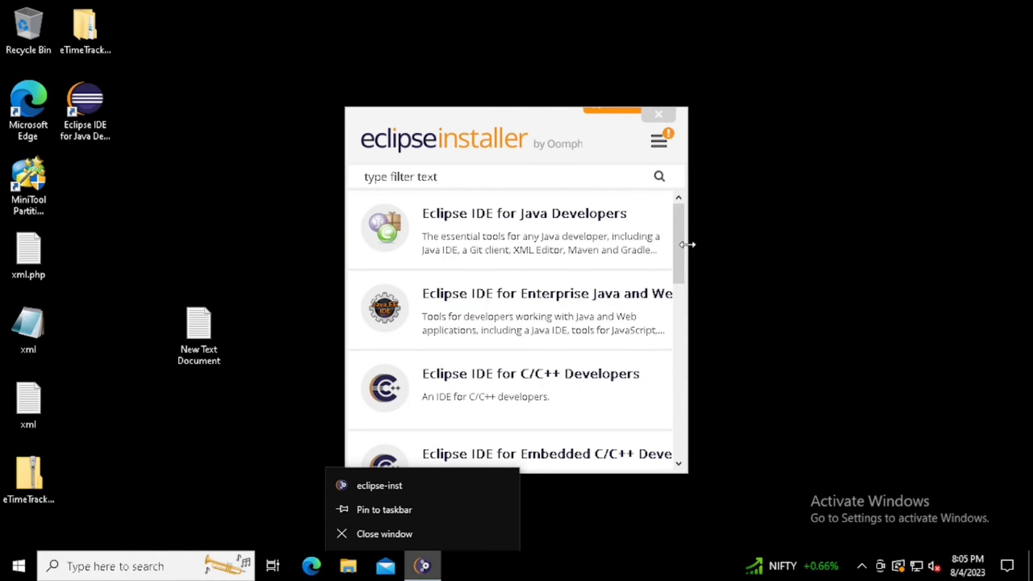
{"action": "scroll", "scroll_direction": "down", "scroll_amount": 3}
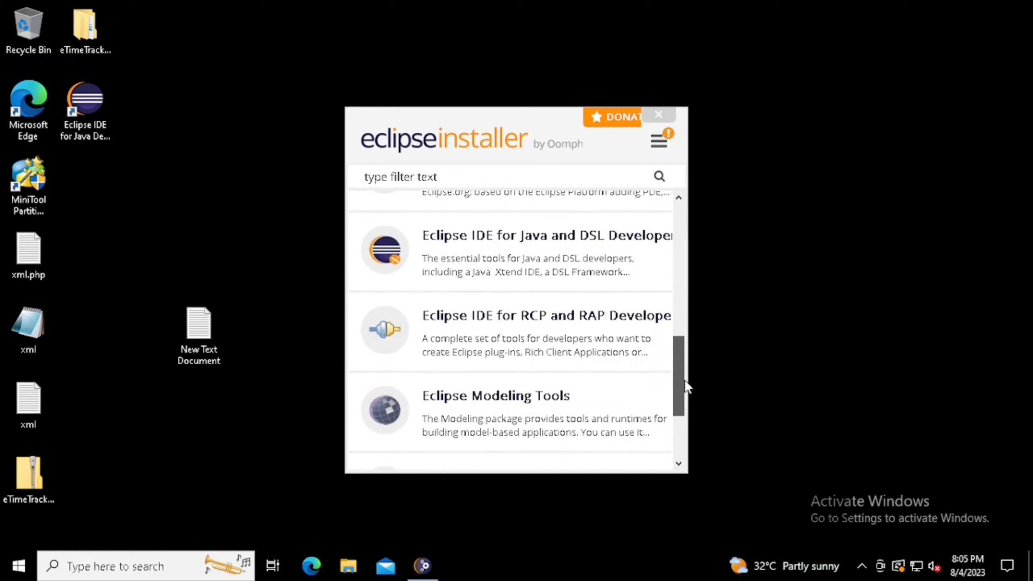
{"action": "scroll", "scroll_direction": "up", "scroll_amount": 3}
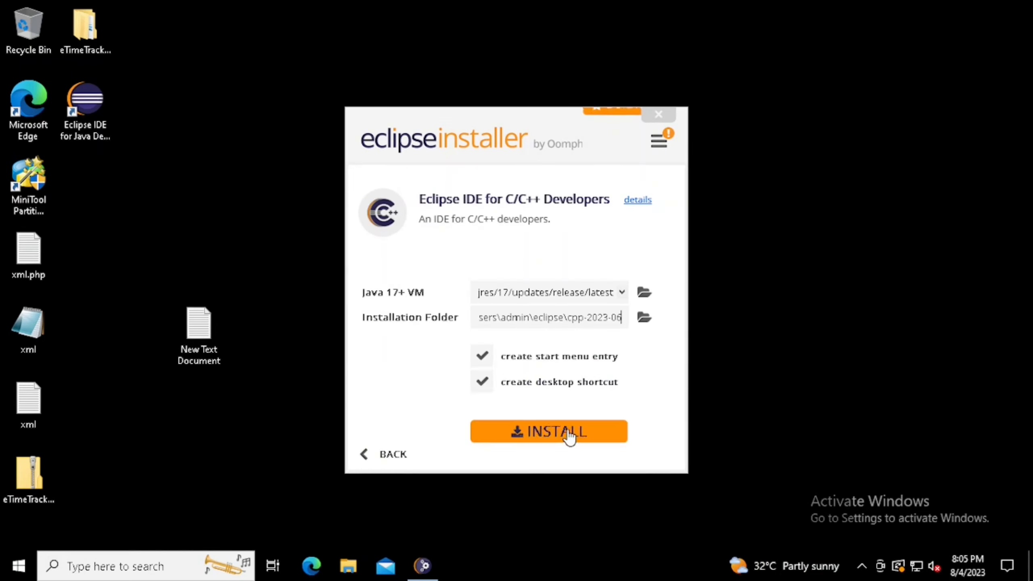
Install the C/C++ IDE into cpp-2023-06 and dismiss the 'Installation completed successfully' banner.
{"action": "left_click", "coordinate": [548, 431]}
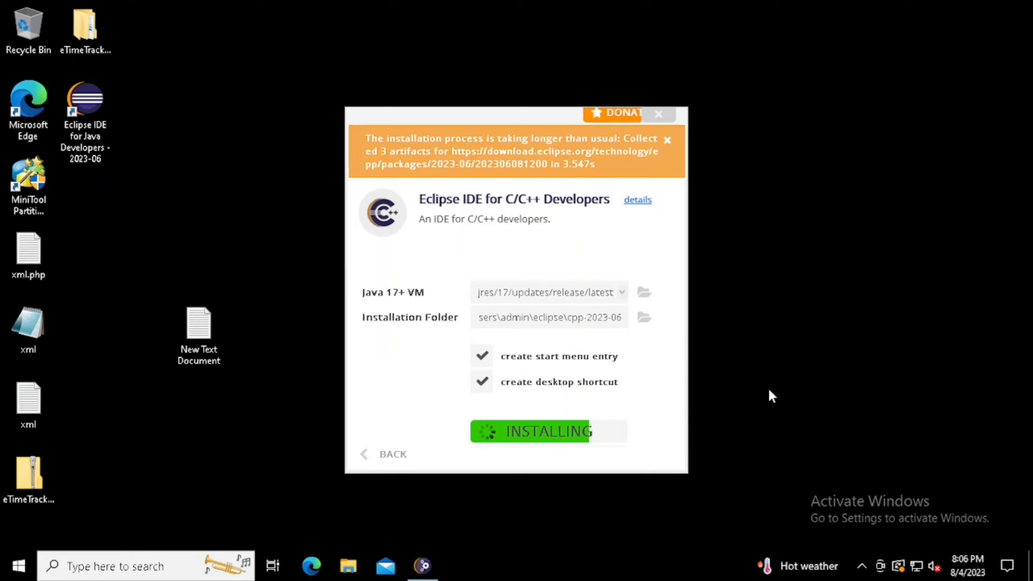
{"action": "left_click", "coordinate": [667, 140]}
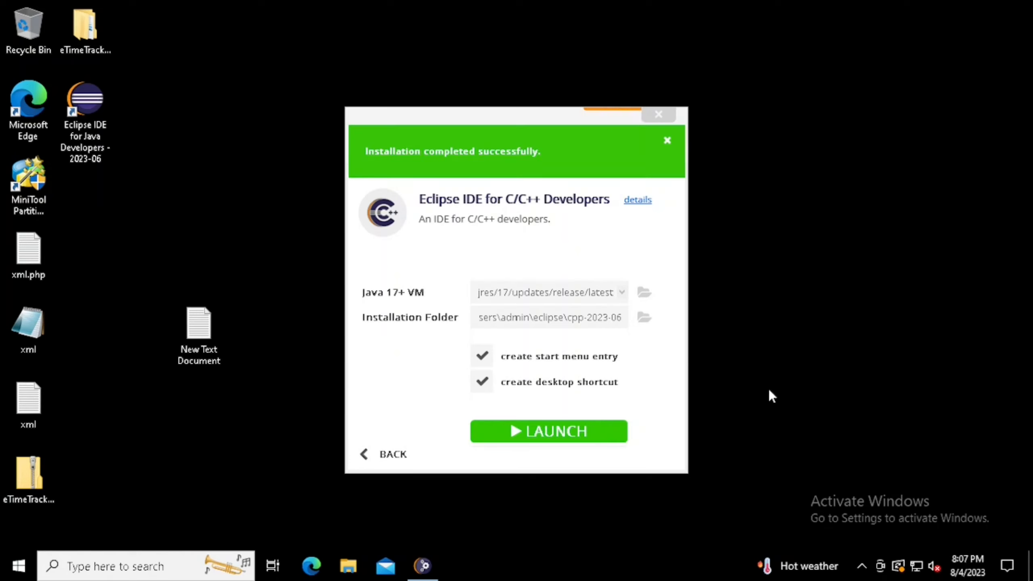
{"action": "left_click", "coordinate": [666, 140]}
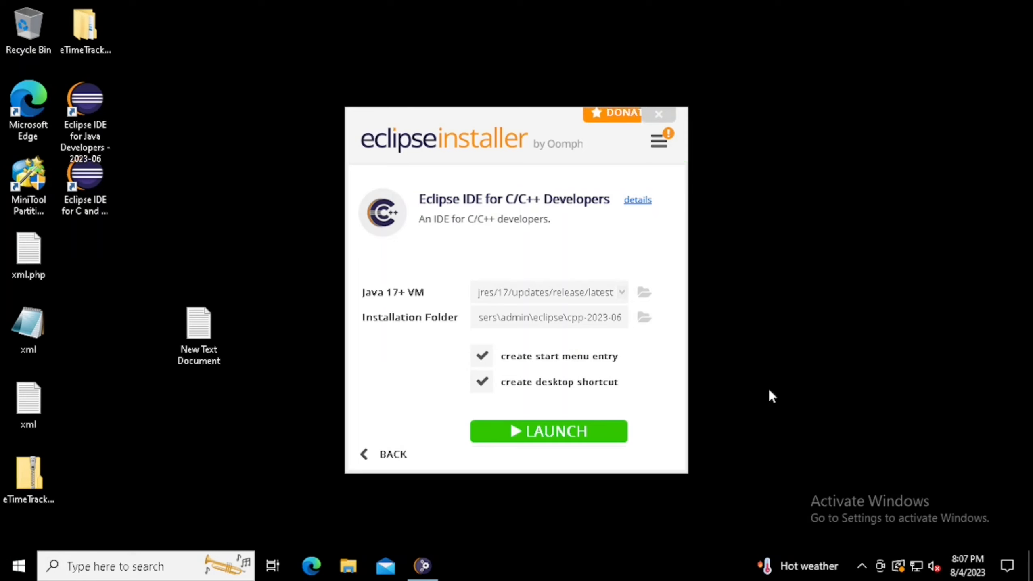
Launch the new C/C++ IDE with the default workspace.
{"action": "left_click", "coordinate": [547, 431]}
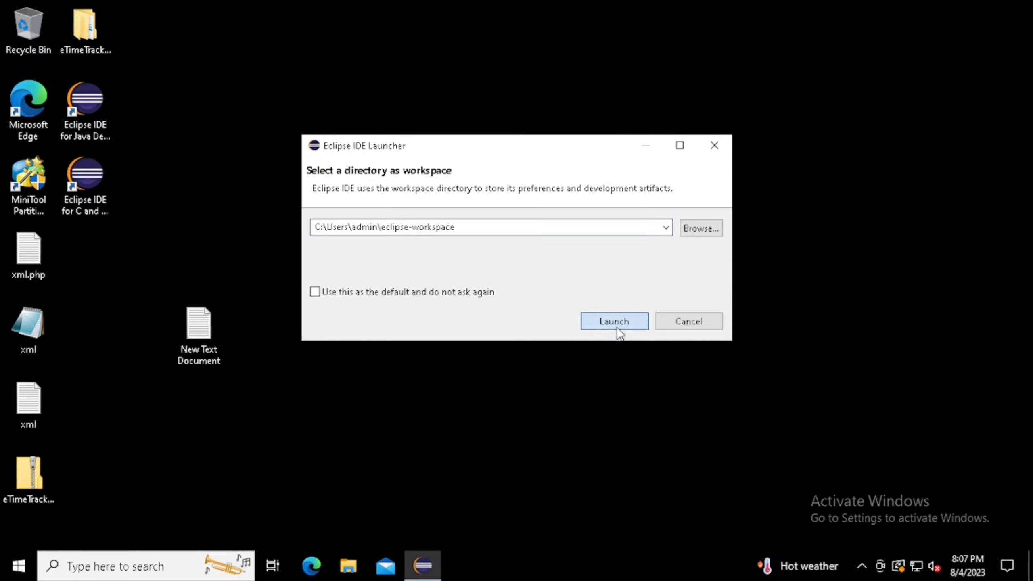
{"action": "left_click", "coordinate": [612, 321]}
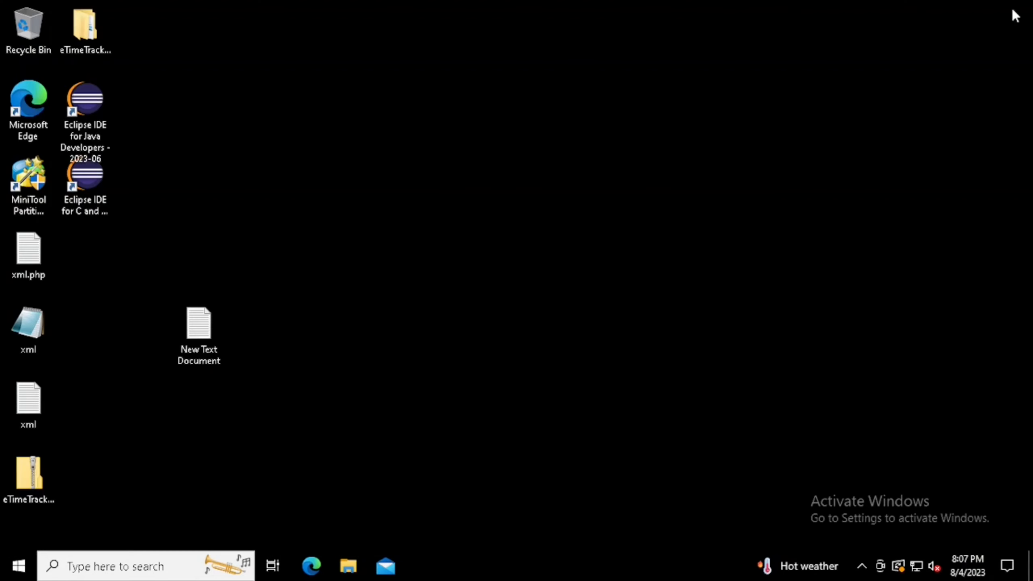
From the C/C++ desktop shortcut, show the eclipse install folder holding cpp-2023-06 and java-2023-06.
{"action": "right_click", "coordinate": [85, 187]}
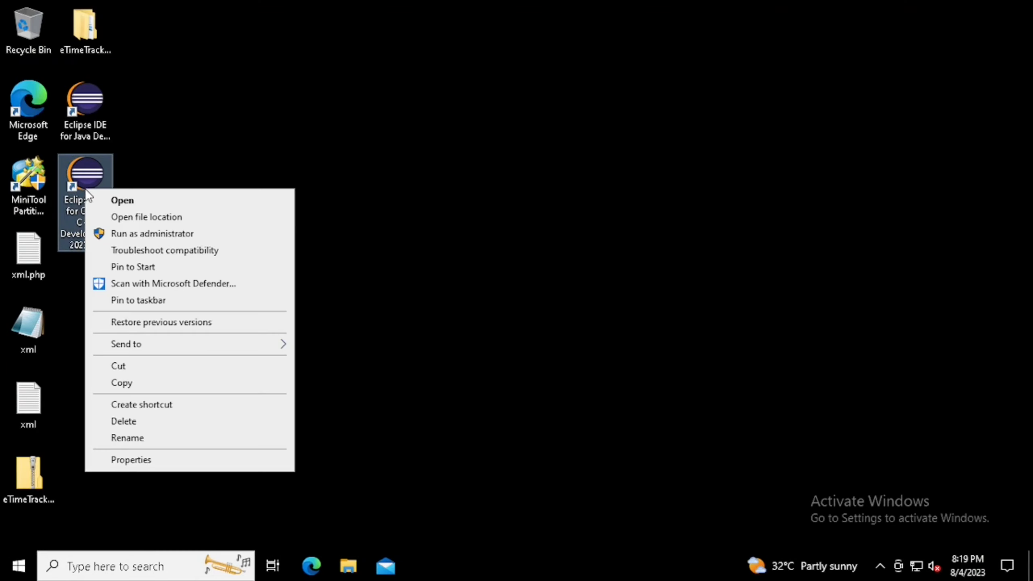
{"action": "left_click", "coordinate": [146, 217]}
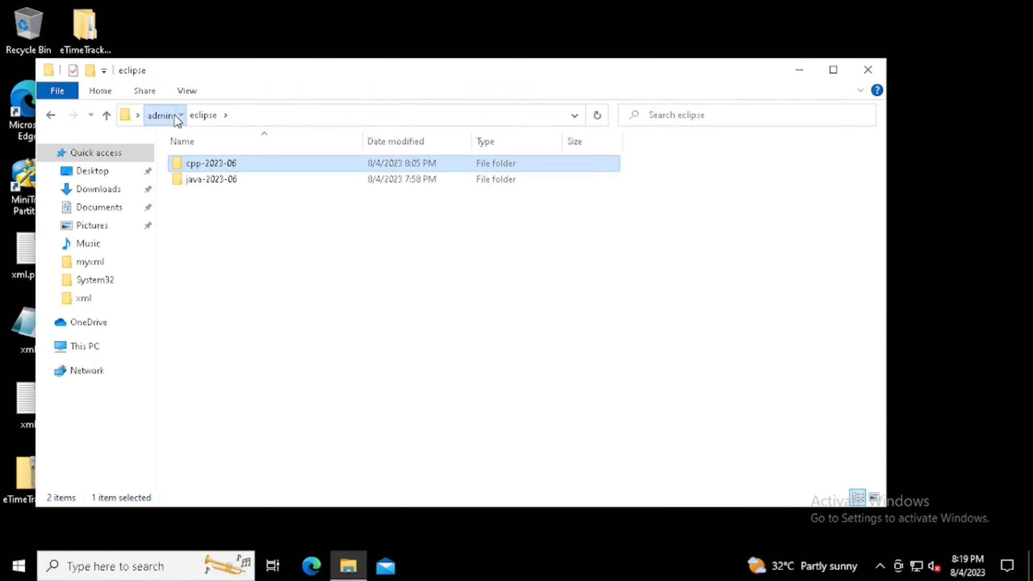
Delete the eclipse folder from the admin user folder, leaving eclipse-workspace in place.
{"action": "right_click", "coordinate": [672, 158]}
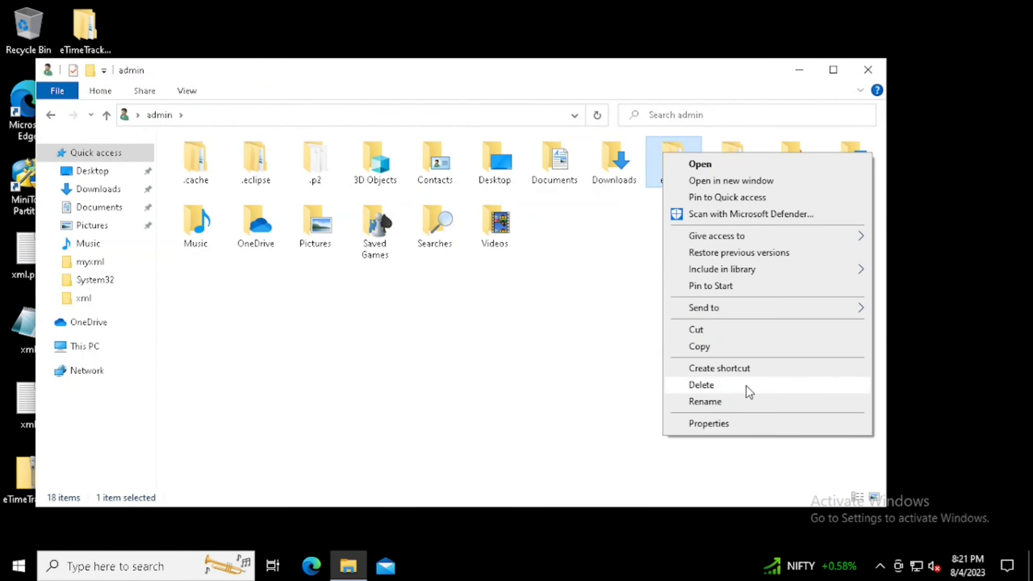
{"action": "left_click", "coordinate": [701, 385]}
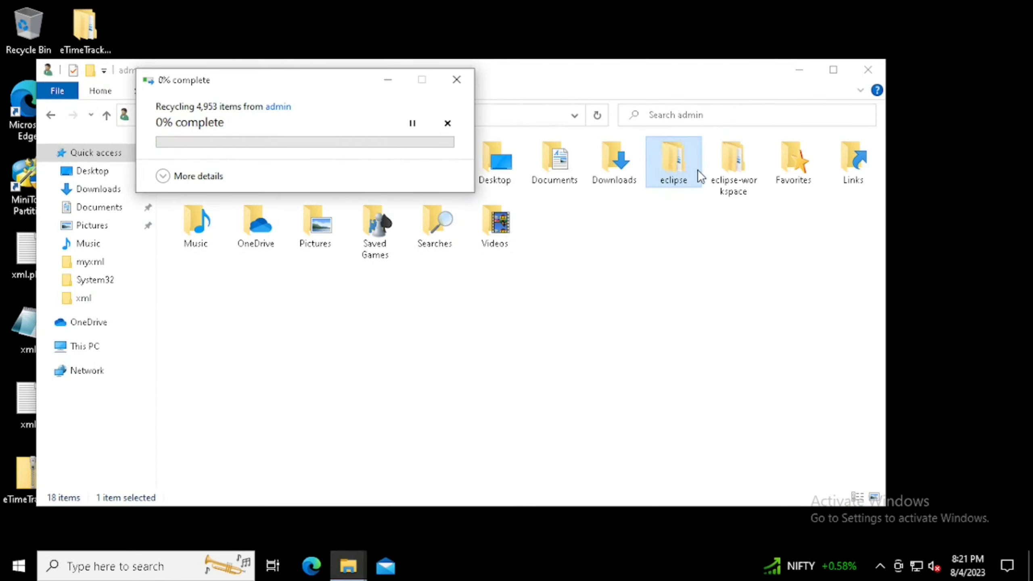
{"action": "left_click", "coordinate": [447, 123]}
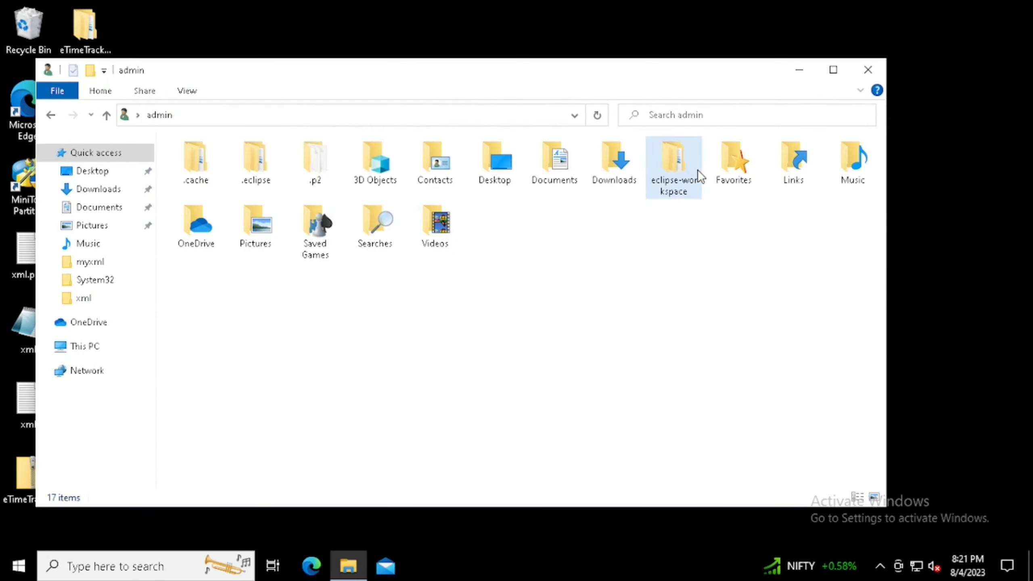
{"action": "left_click", "coordinate": [672, 162]}
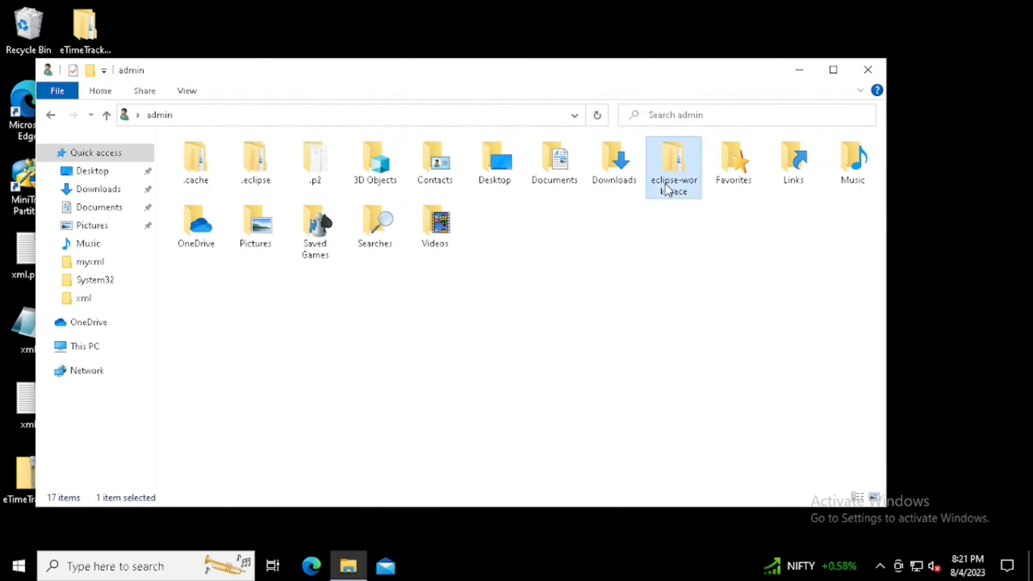